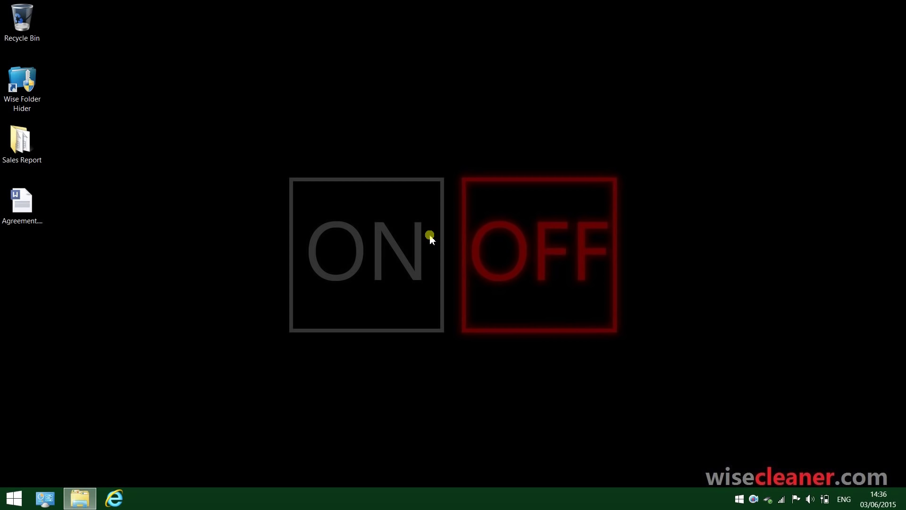
Step: Launch Wise Folder Hider and log in with the password to view the hidden Backup and L: items
{"action": "left_click", "coordinate": [22, 86]}
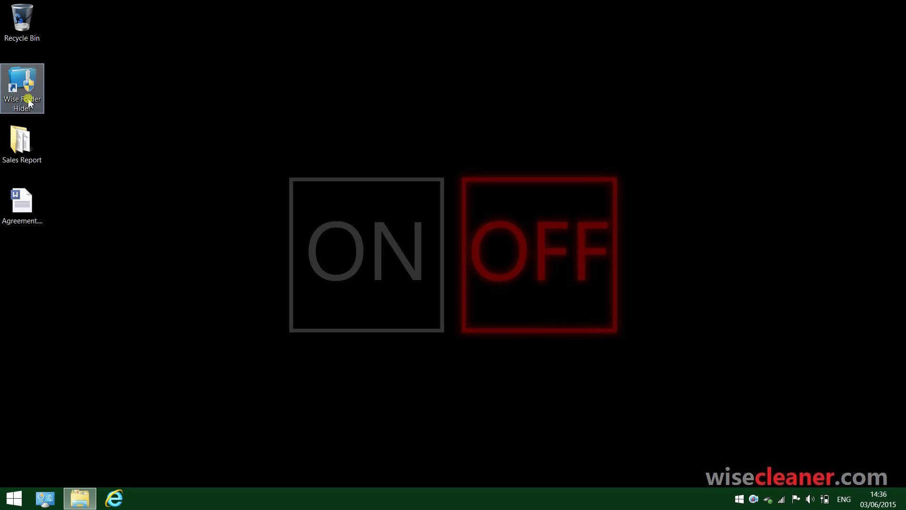
{"action": "mouse_move", "coordinate": [203, 175]}
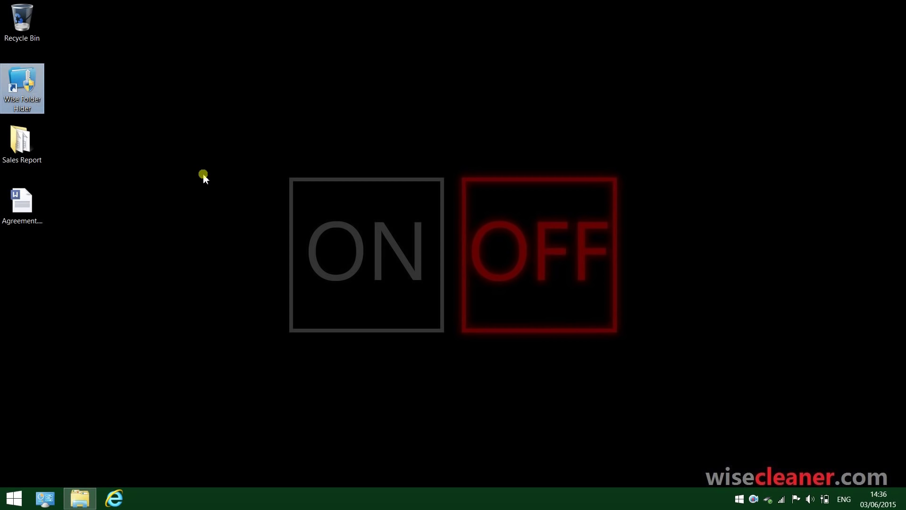
{"action": "mouse_move", "coordinate": [219, 192]}
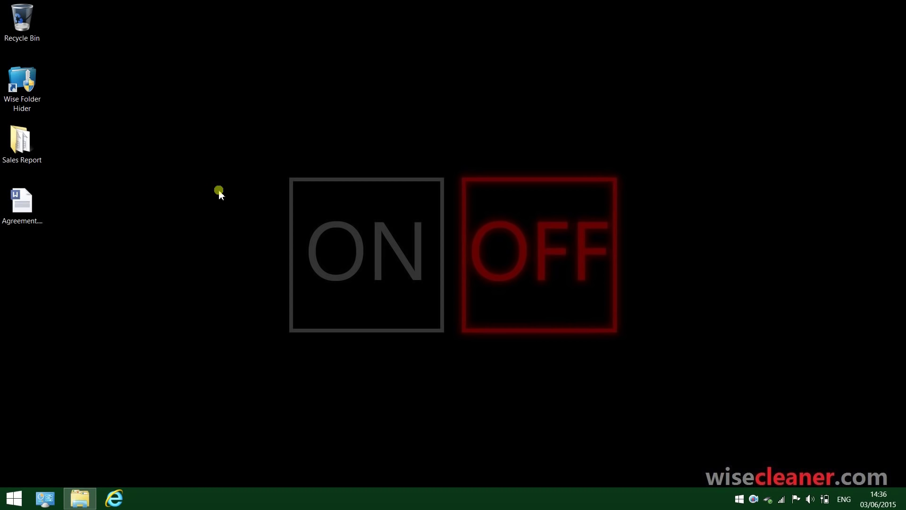
{"action": "mouse_move", "coordinate": [308, 243]}
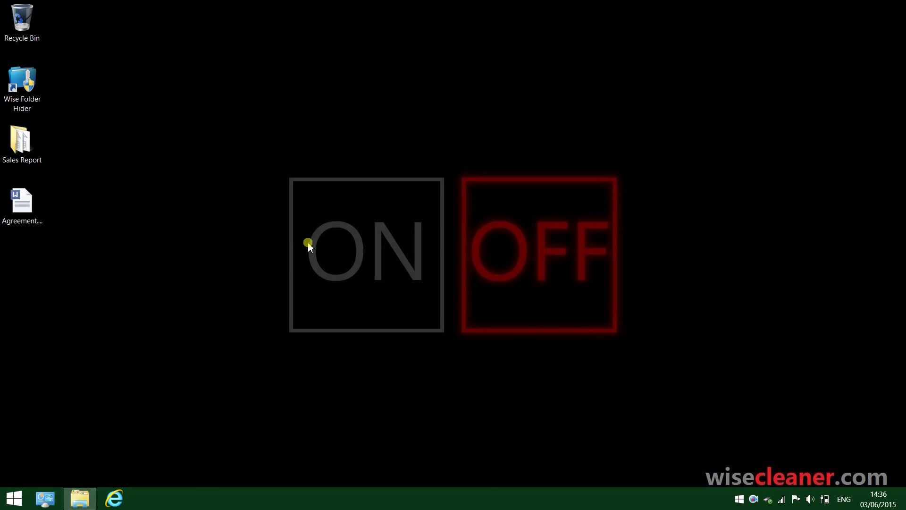
{"action": "mouse_move", "coordinate": [313, 251]}
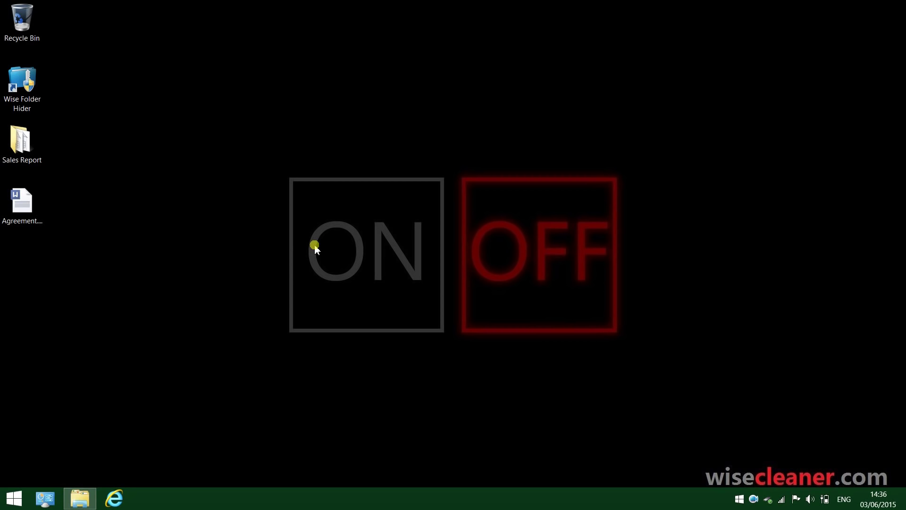
{"action": "mouse_move", "coordinate": [102, 146]}
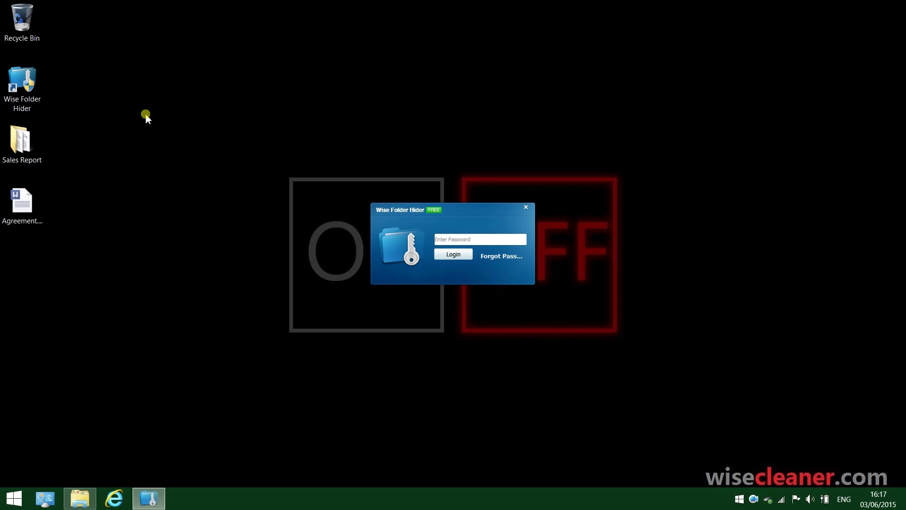
{"action": "mouse_move", "coordinate": [219, 234]}
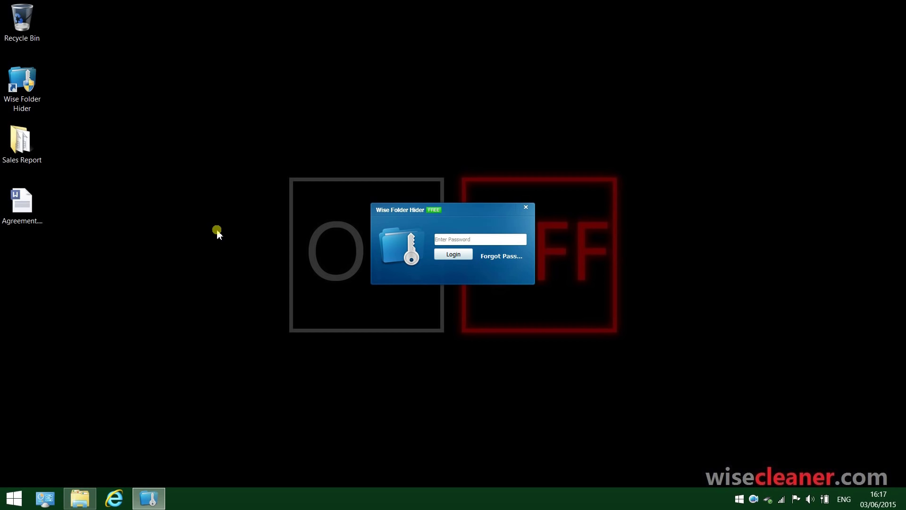
{"action": "mouse_move", "coordinate": [209, 234]}
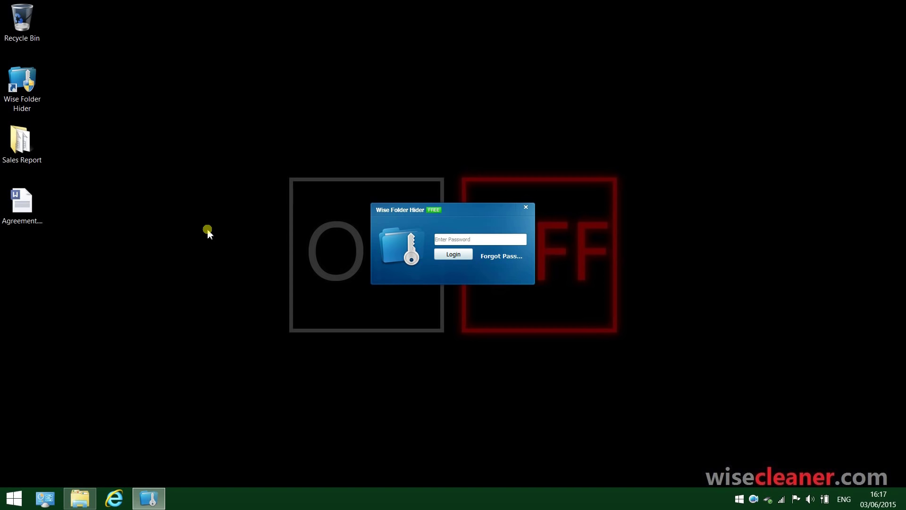
{"action": "mouse_move", "coordinate": [322, 318]}
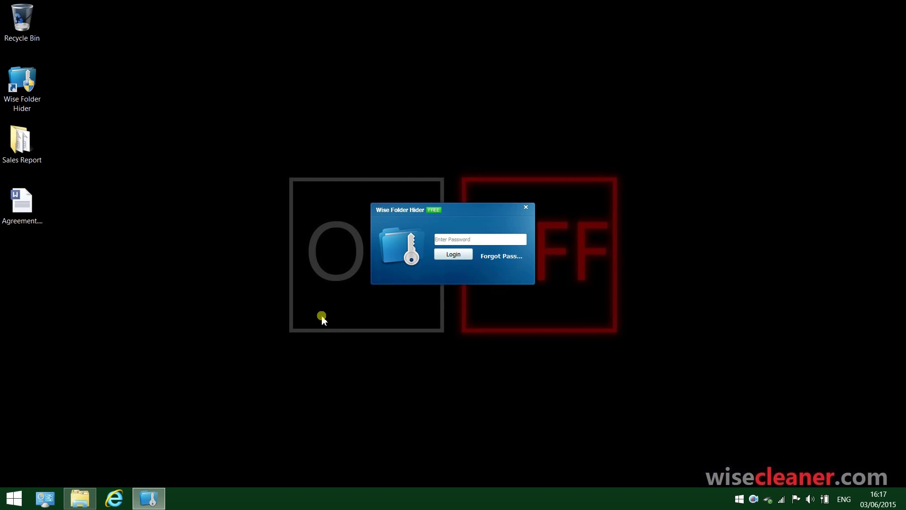
{"action": "mouse_move", "coordinate": [319, 311]}
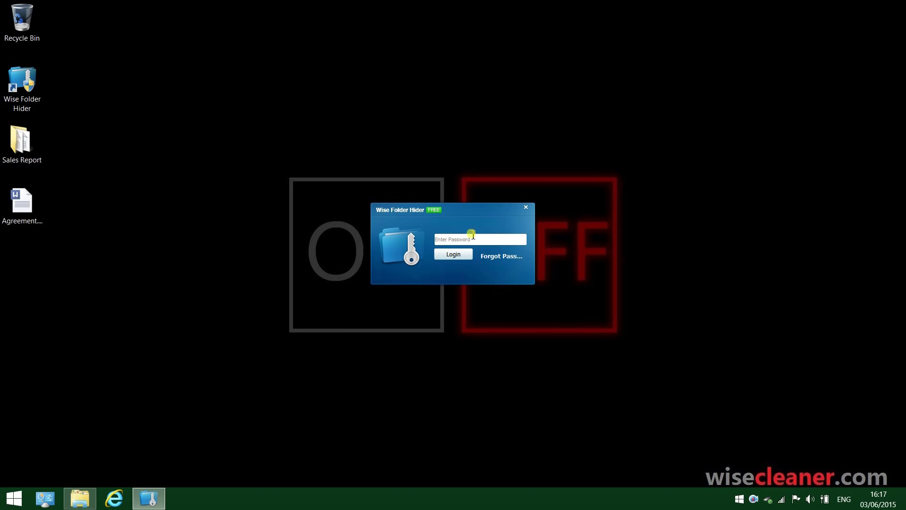
{"action": "left_click", "coordinate": [479, 239]}
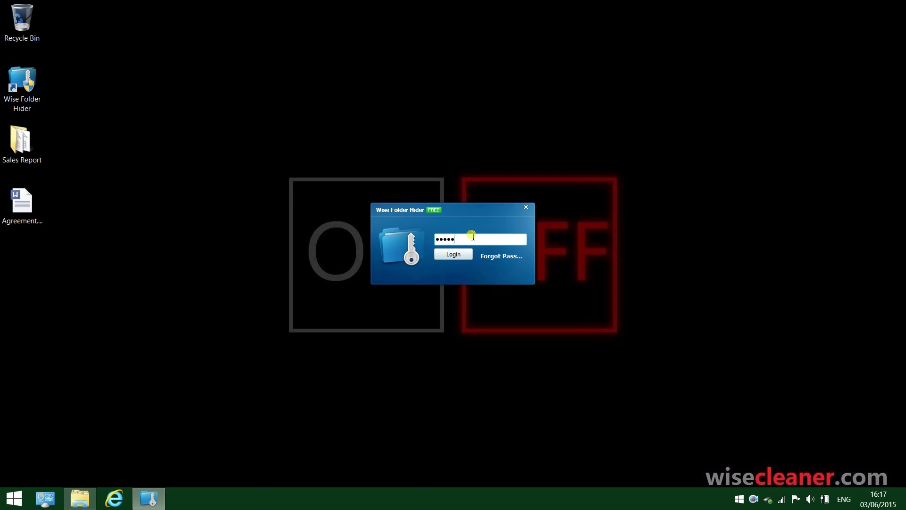
{"action": "left_click", "coordinate": [453, 253]}
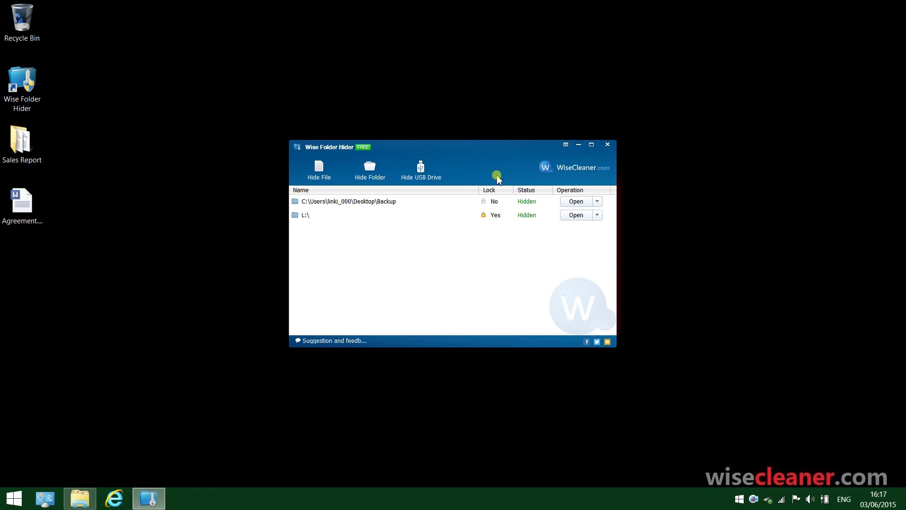
{"action": "mouse_move", "coordinate": [319, 168]}
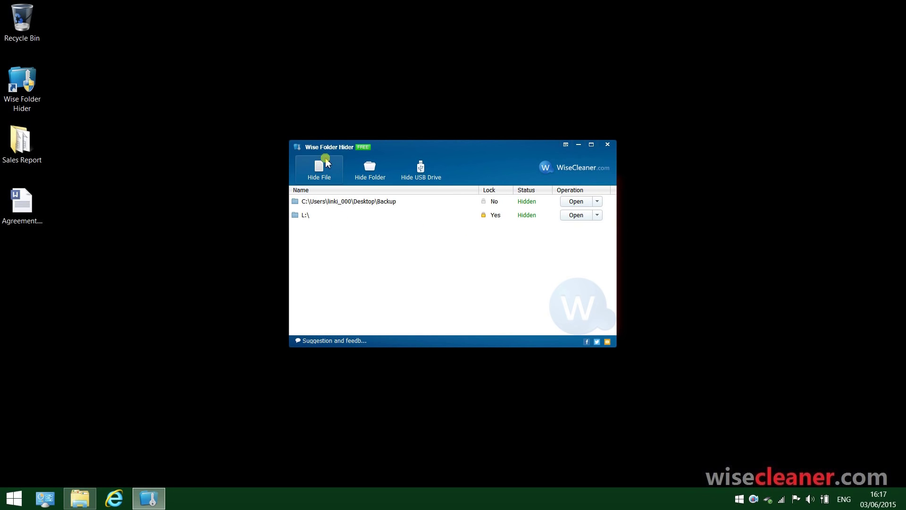
Step: Hide Agreement.doc from the Desktop folder with the Hide File option
{"action": "left_click", "coordinate": [319, 169]}
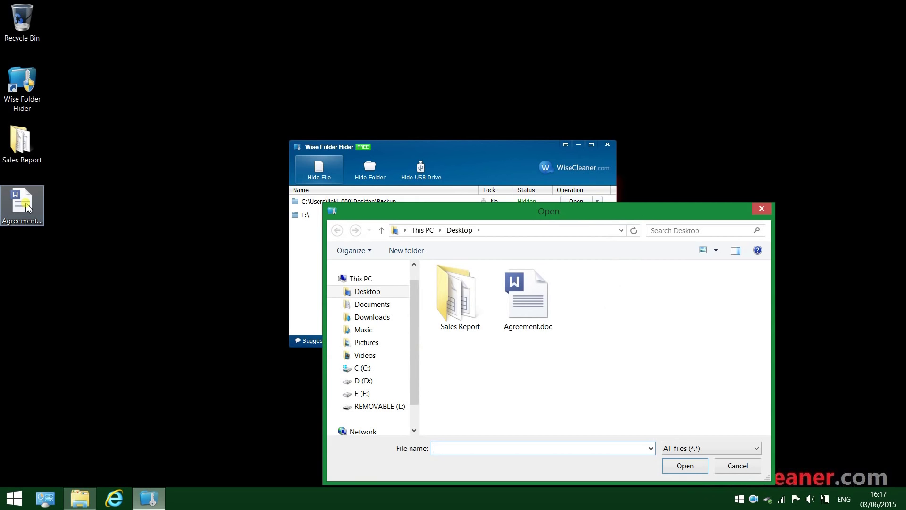
{"action": "mouse_move", "coordinate": [39, 219]}
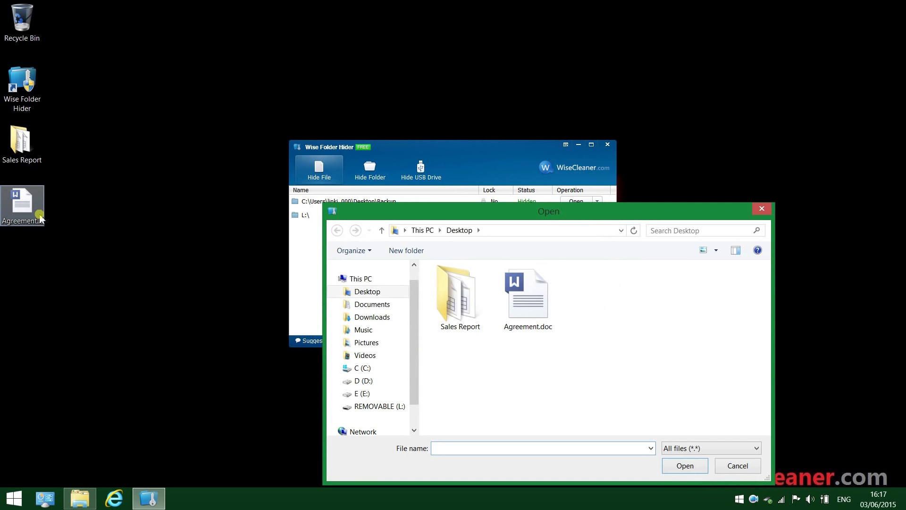
{"action": "left_click", "coordinate": [527, 292]}
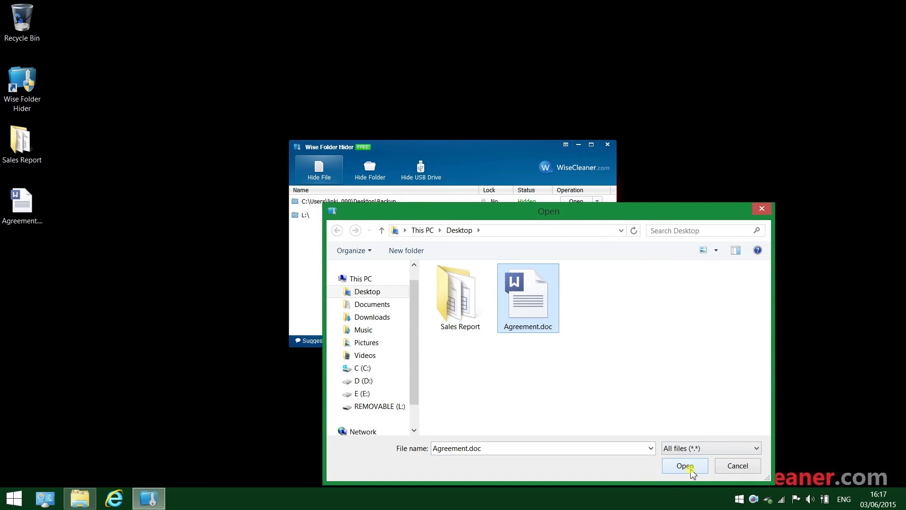
{"action": "left_click", "coordinate": [684, 465]}
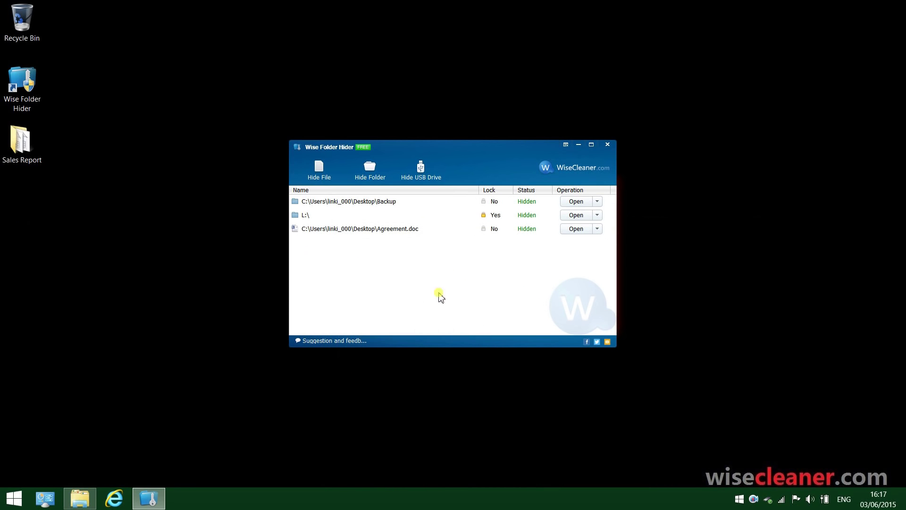
{"action": "mouse_move", "coordinate": [49, 192]}
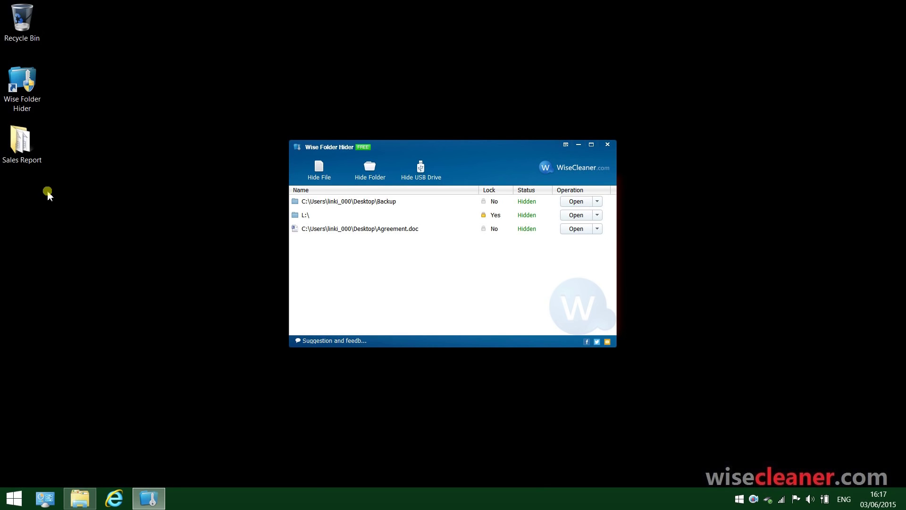
{"action": "mouse_move", "coordinate": [130, 206]}
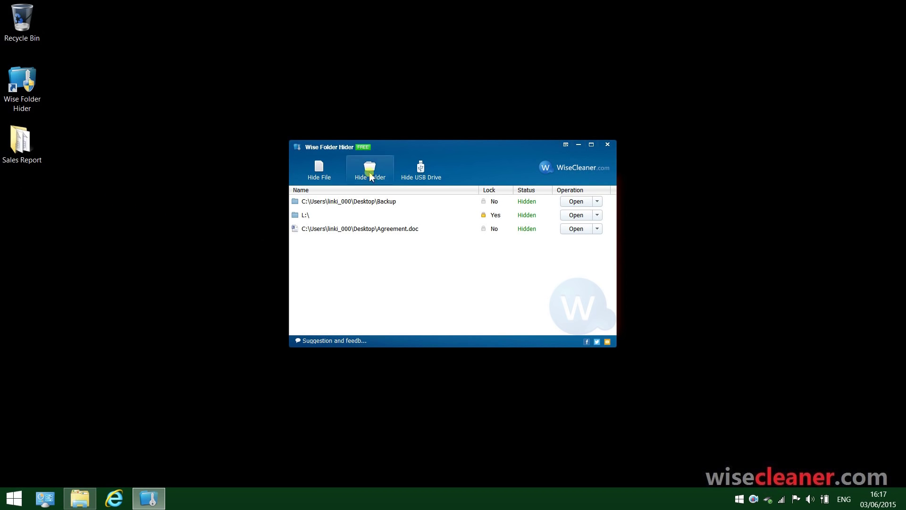
{"action": "mouse_move", "coordinate": [377, 190]}
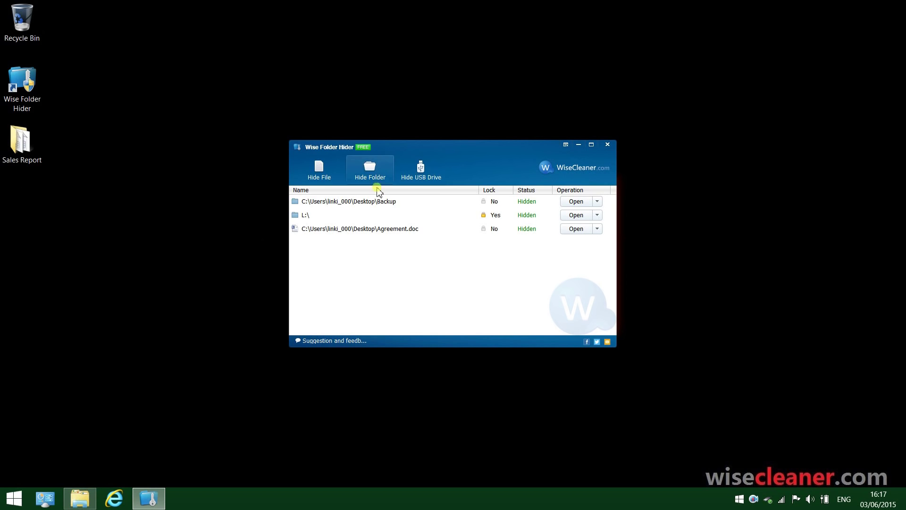
{"action": "mouse_move", "coordinate": [410, 236]}
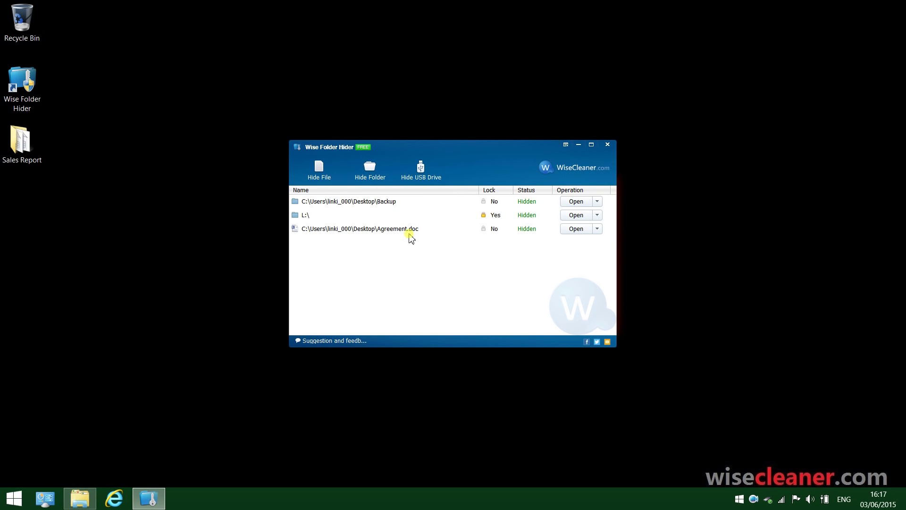
{"action": "mouse_move", "coordinate": [322, 307]}
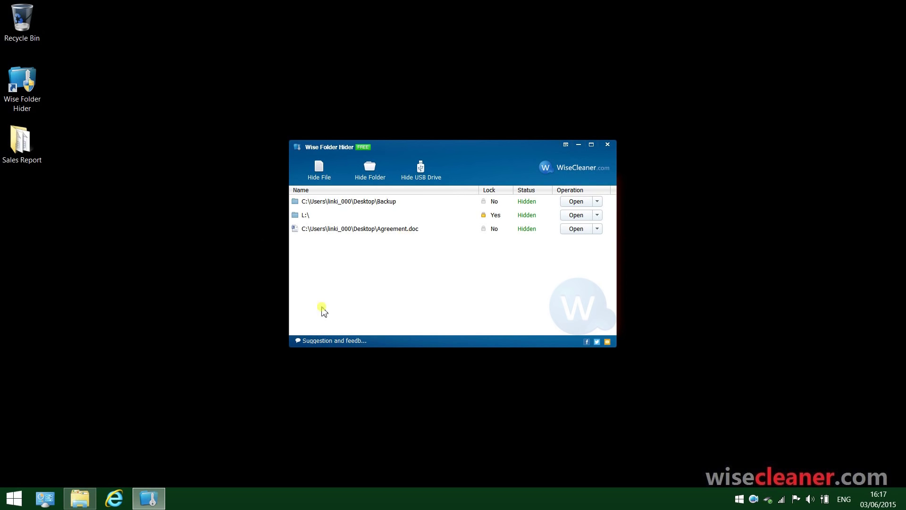
{"action": "mouse_move", "coordinate": [79, 498]}
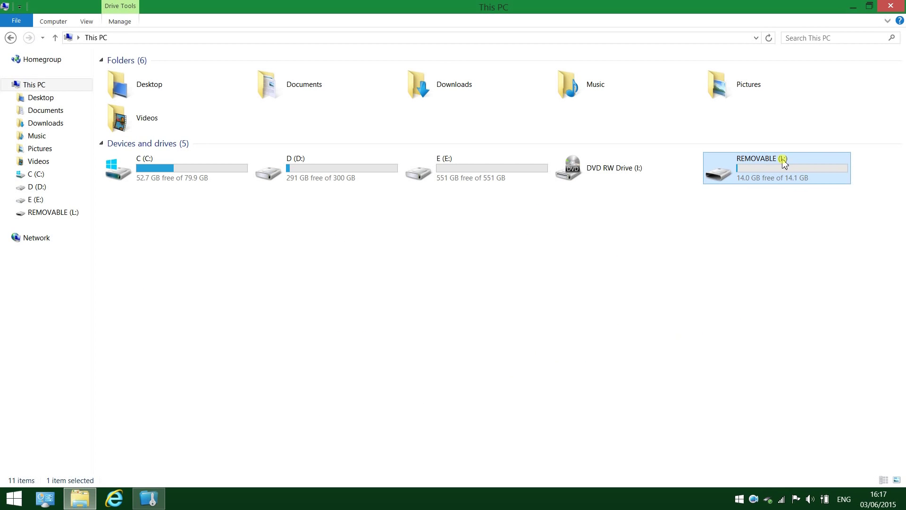
{"action": "mouse_move", "coordinate": [766, 166]}
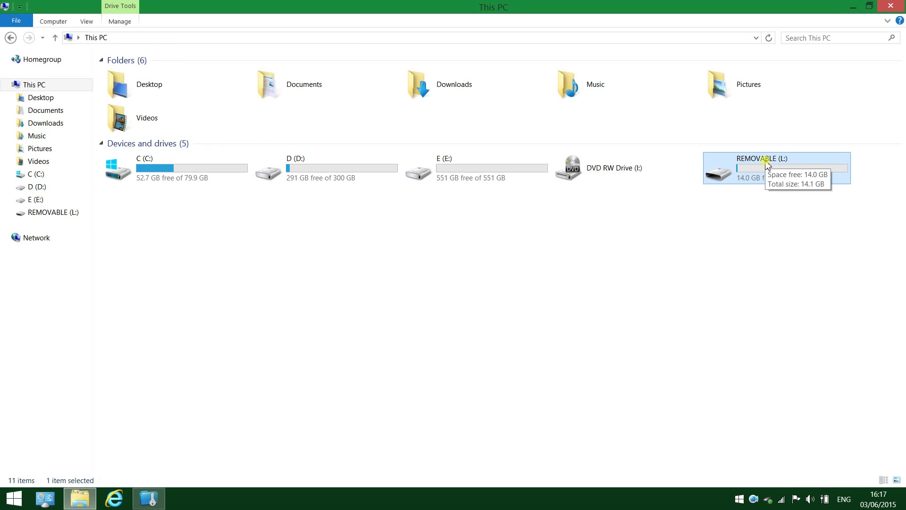
Step: Open REMOVABLE (L:) in This PC and confirm it shows 'This folder is empty.'
{"action": "double_click", "coordinate": [763, 167]}
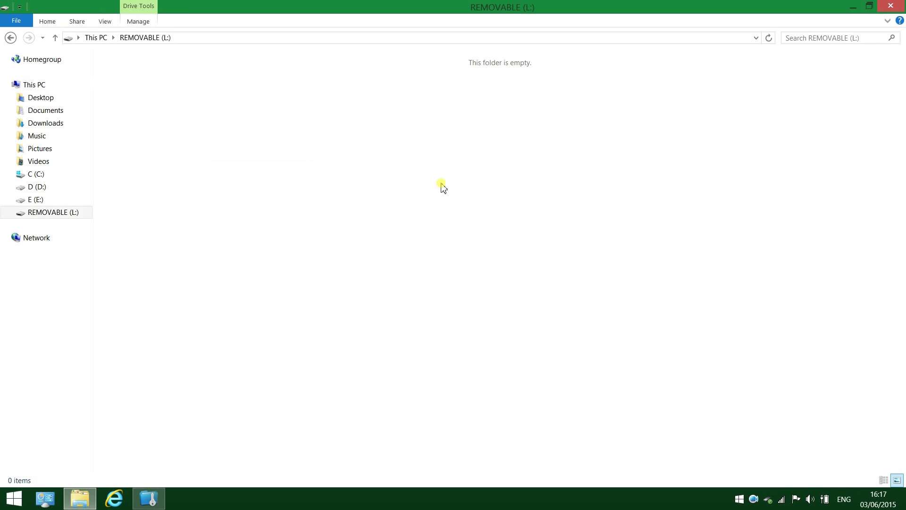
{"action": "mouse_move", "coordinate": [525, 68]}
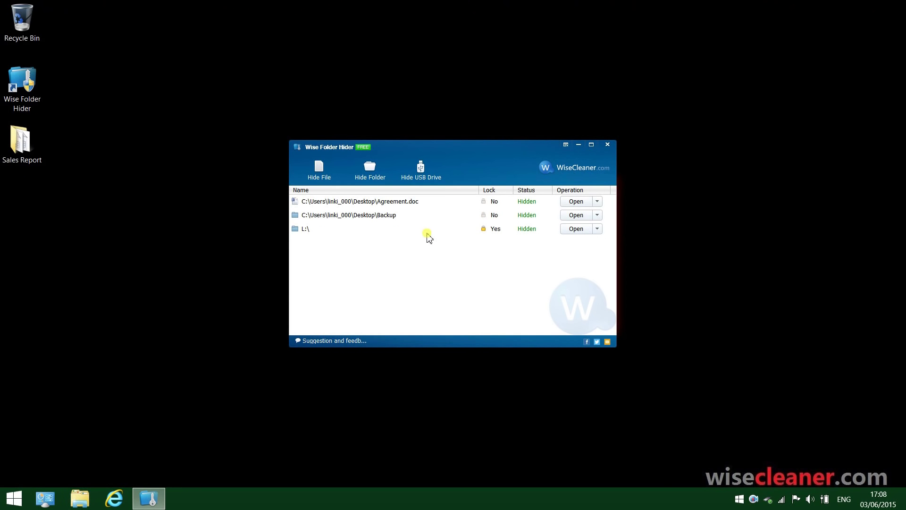
{"action": "mouse_move", "coordinate": [442, 252]}
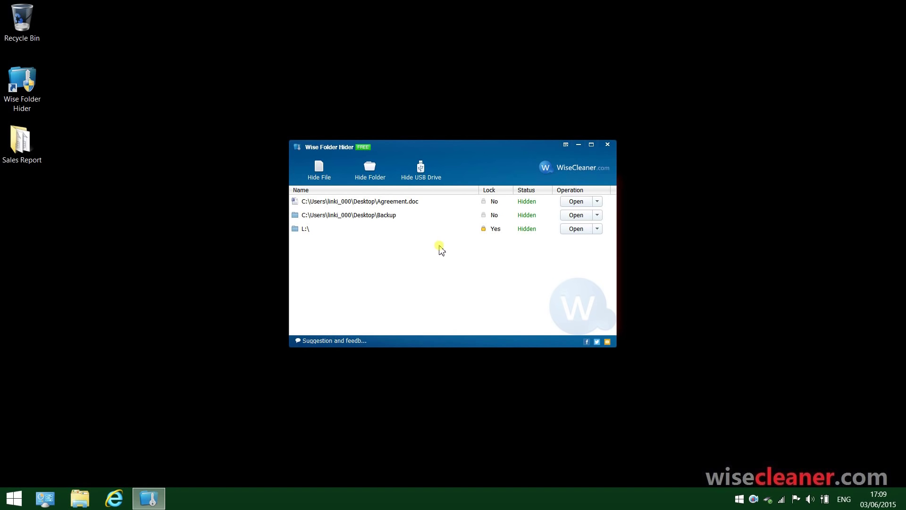
{"action": "mouse_move", "coordinate": [397, 216]}
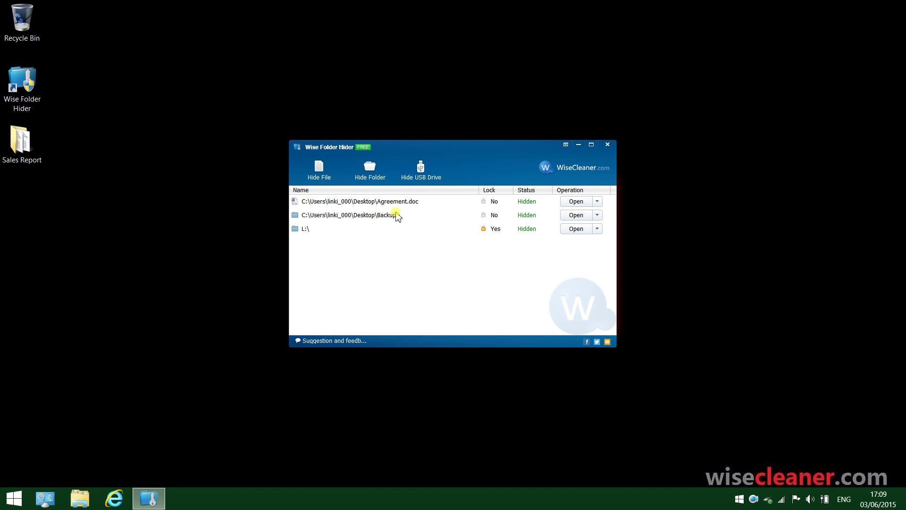
{"action": "mouse_move", "coordinate": [536, 229]}
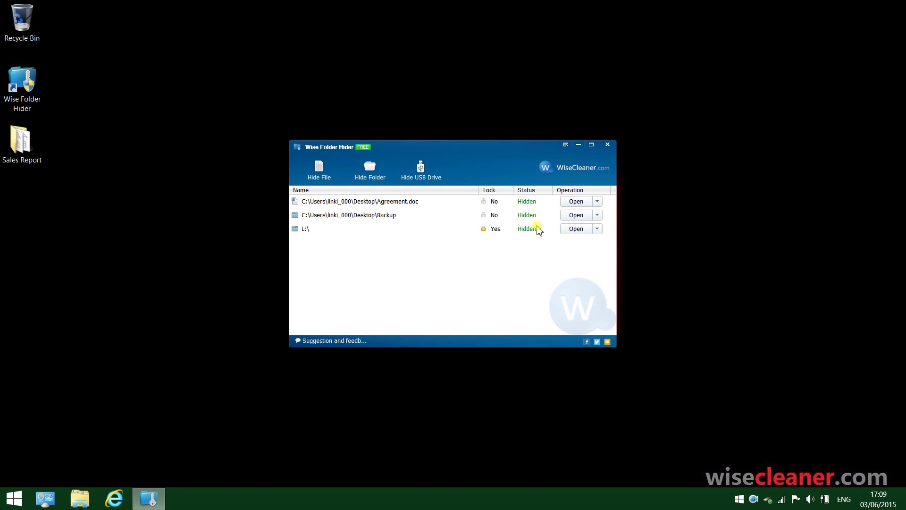
Step: Open the Backup entry to unhide it and view its six sales report files
{"action": "left_click", "coordinate": [576, 214]}
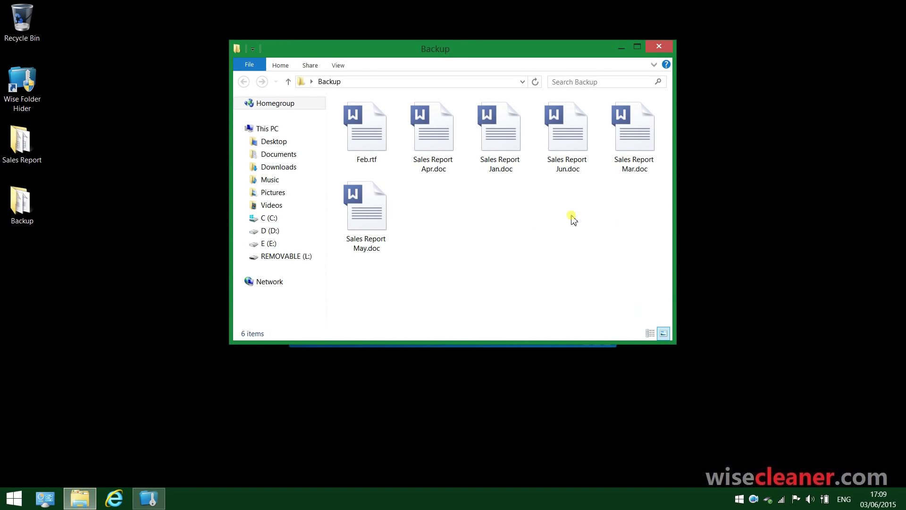
{"action": "mouse_move", "coordinate": [50, 202]}
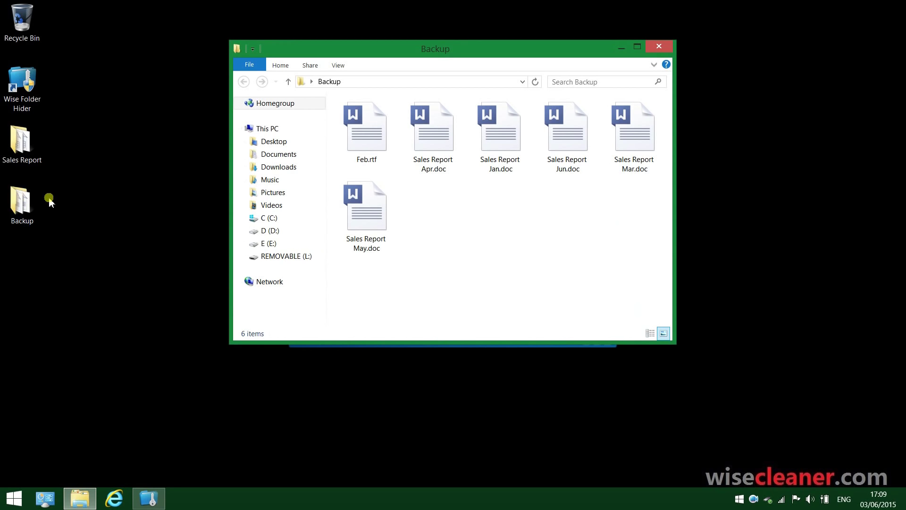
{"action": "left_click", "coordinate": [269, 230]}
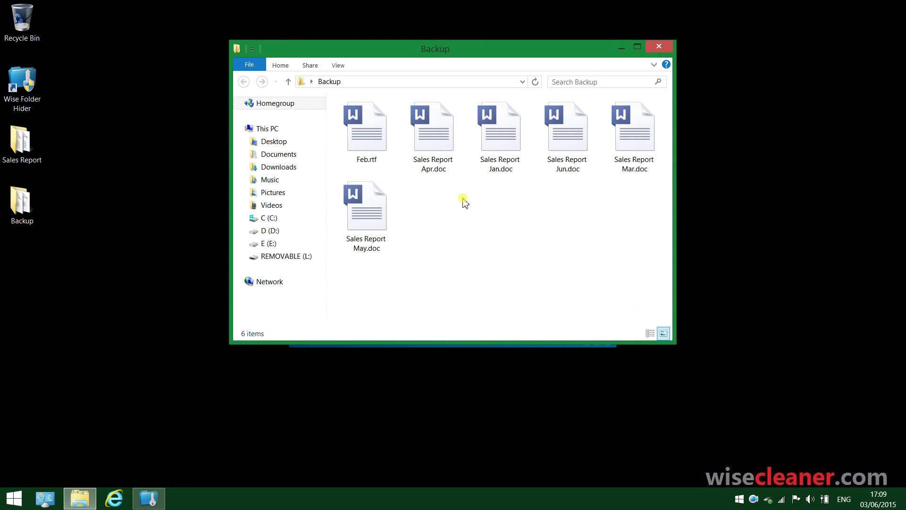
{"action": "mouse_move", "coordinate": [492, 207]}
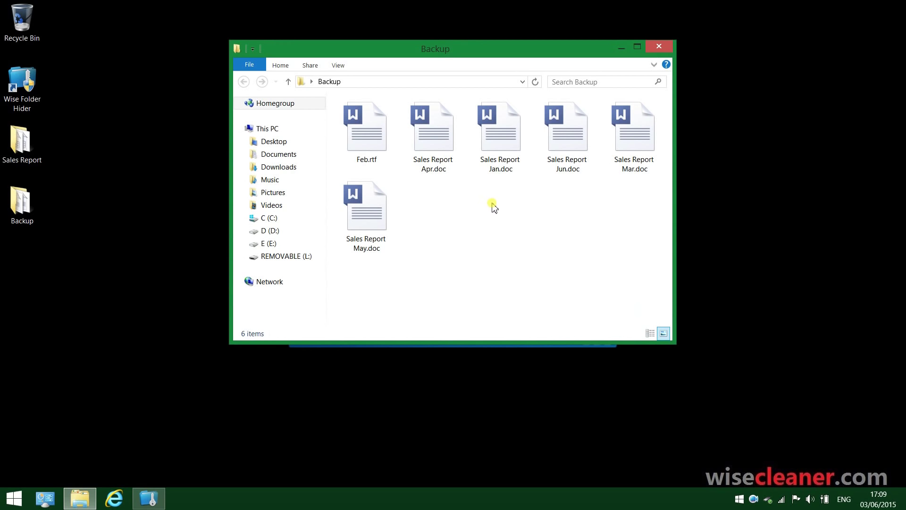
{"action": "mouse_move", "coordinate": [571, 180]}
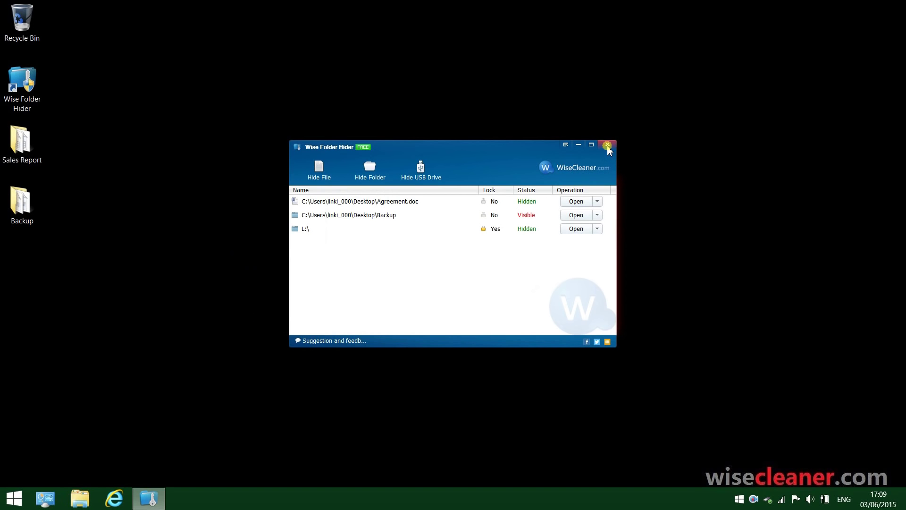
Step: Close the Wise Folder Hider window so the Backup folder is hidden again
{"action": "left_click", "coordinate": [607, 145]}
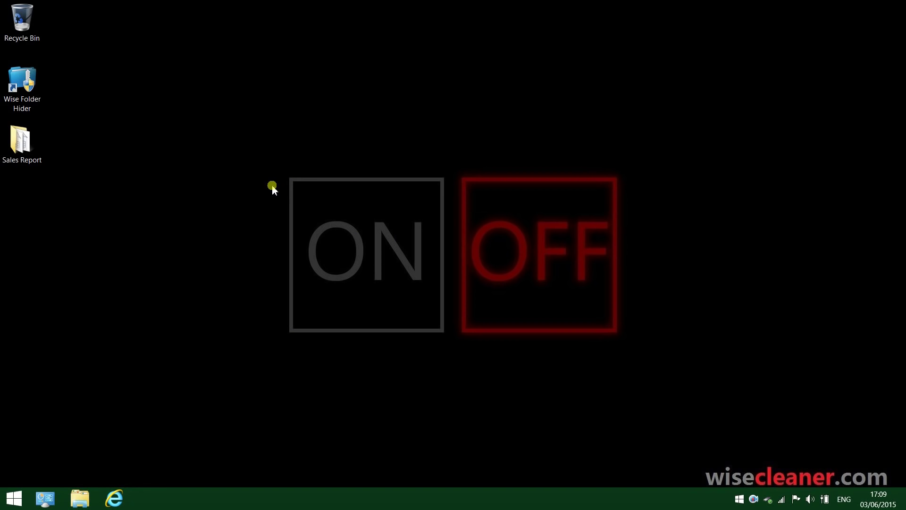
{"action": "mouse_move", "coordinate": [7, 183]}
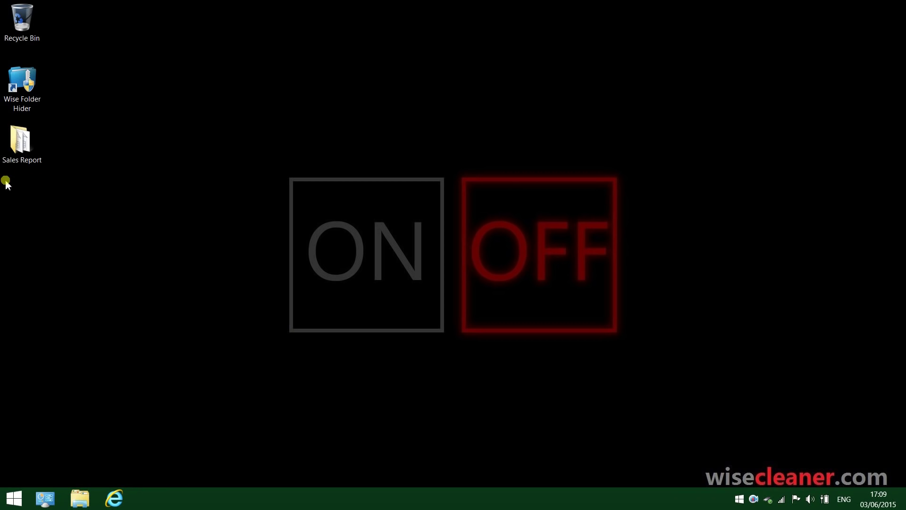
{"action": "mouse_move", "coordinate": [26, 196]}
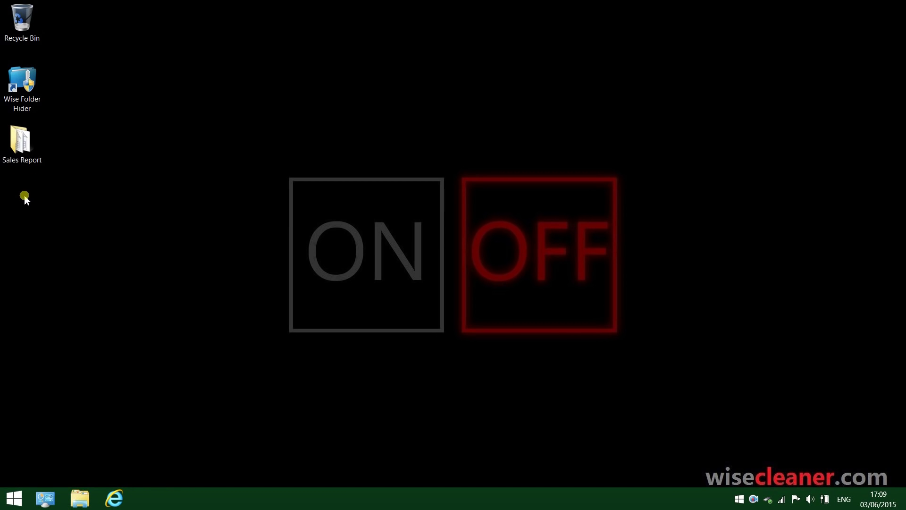
{"action": "mouse_move", "coordinate": [84, 162]}
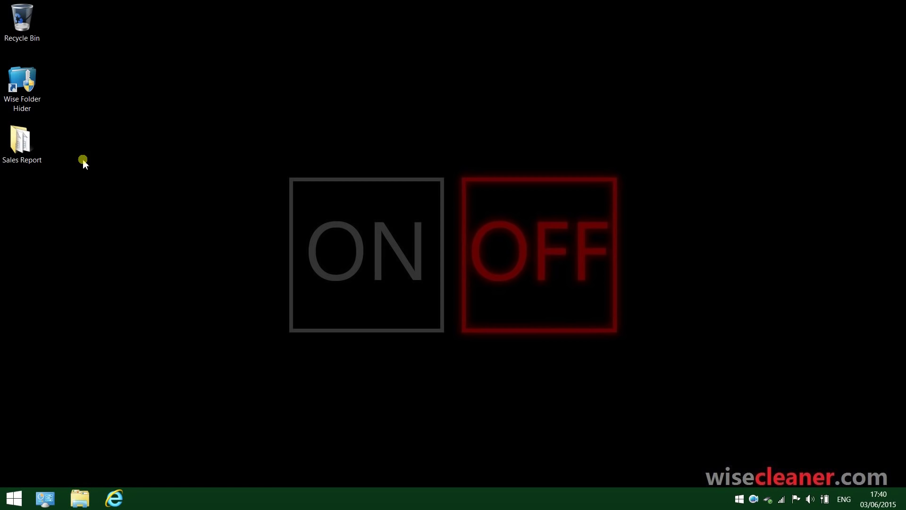
{"action": "mouse_move", "coordinate": [87, 197]}
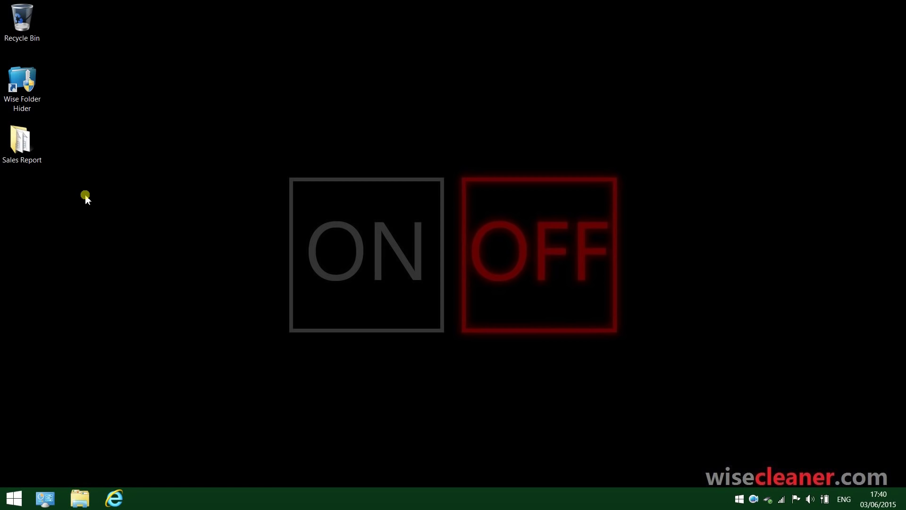
Step: Hide the Sales Report desktop folder via its 'Hide folder with Wise Folder Hider' context option
{"action": "right_click", "coordinate": [22, 139]}
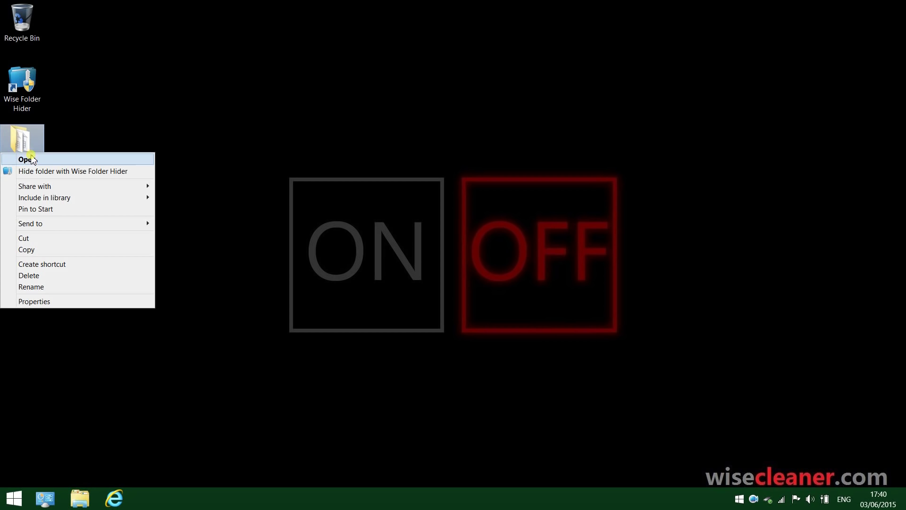
{"action": "mouse_move", "coordinate": [62, 167]}
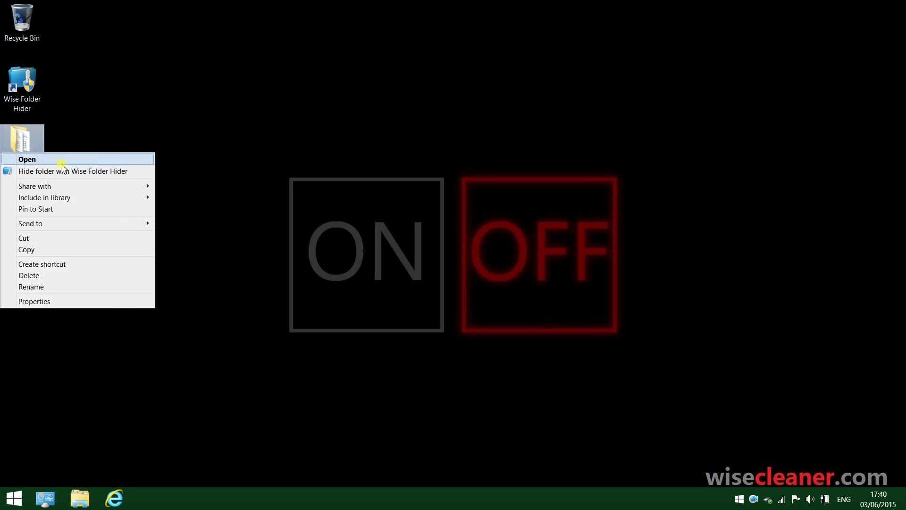
{"action": "mouse_move", "coordinate": [73, 171]}
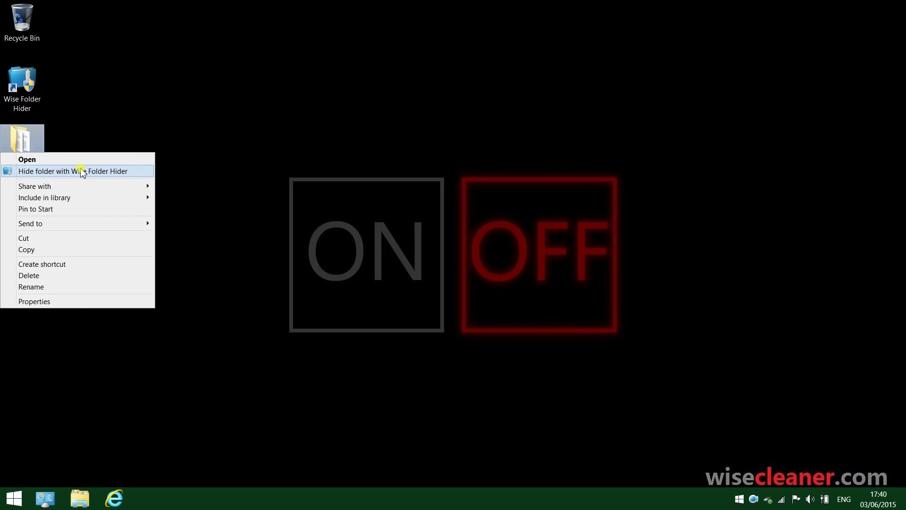
{"action": "left_click", "coordinate": [73, 171]}
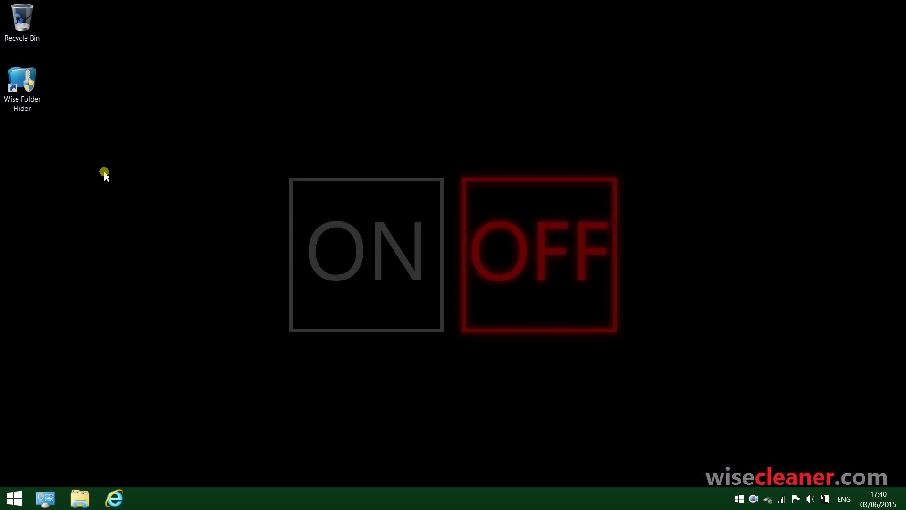
{"action": "mouse_move", "coordinate": [142, 191]}
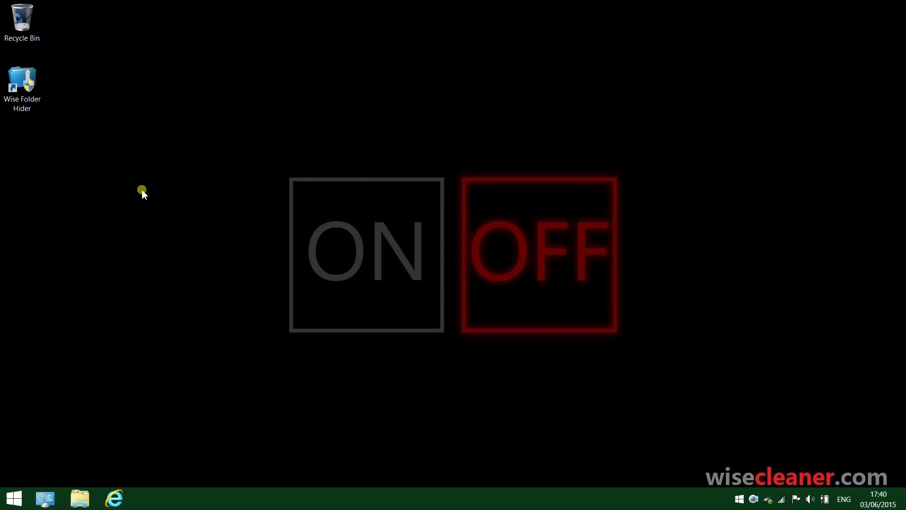
{"action": "mouse_move", "coordinate": [183, 201]}
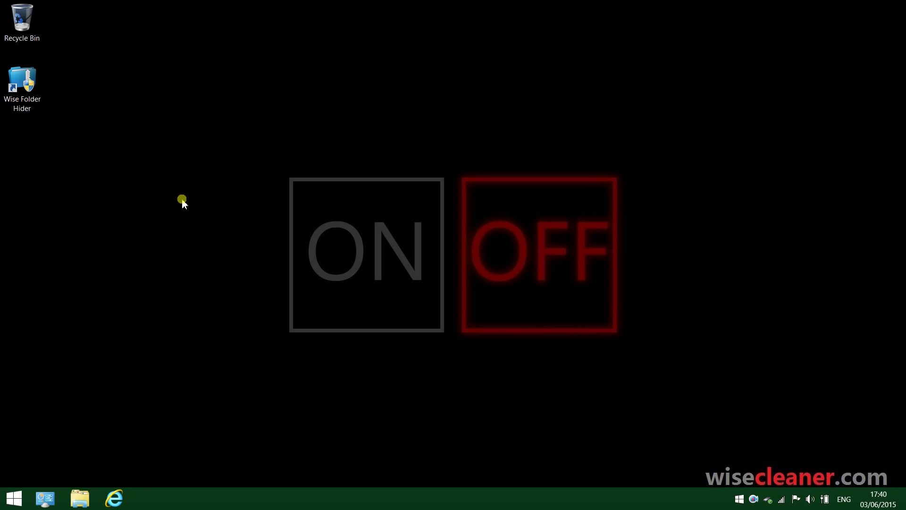